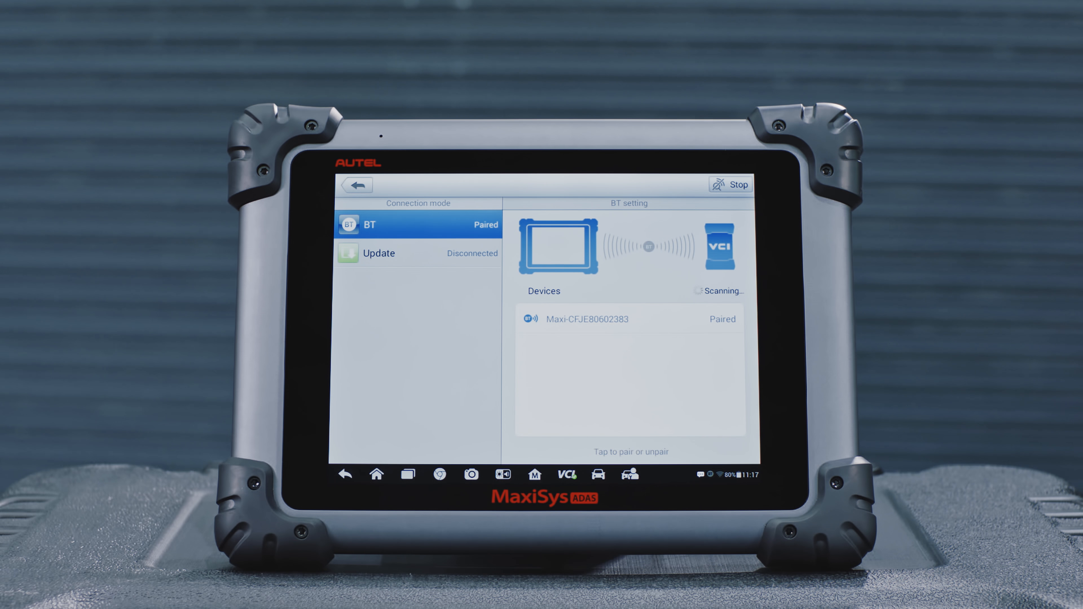
Step: Return to the home screen and start Diagnostics so the tool identifies the VW Phideon 2017 vehicle profile
click(357, 191)
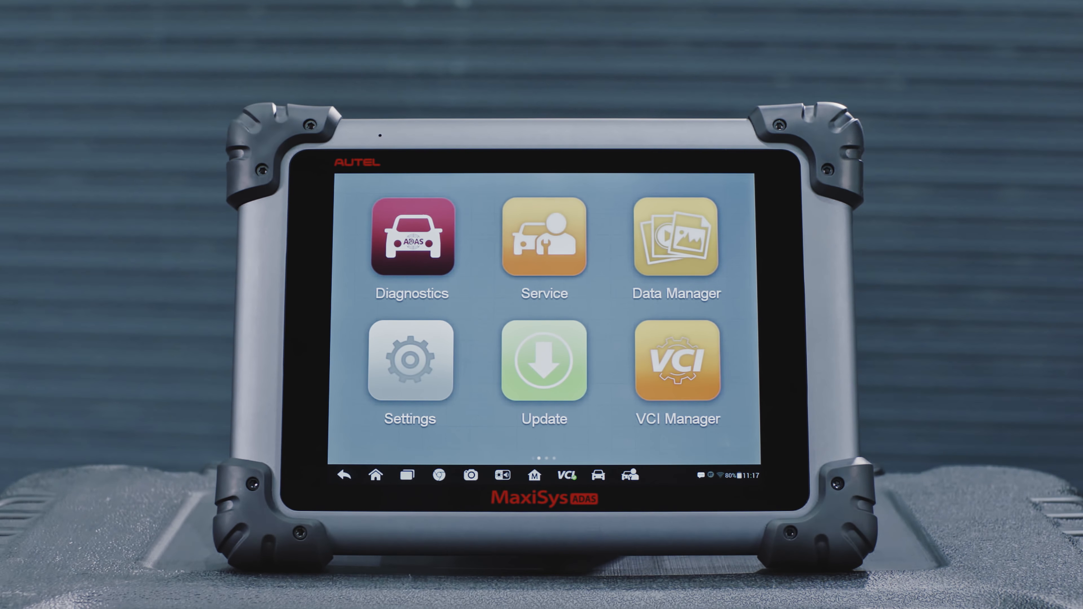
click(416, 239)
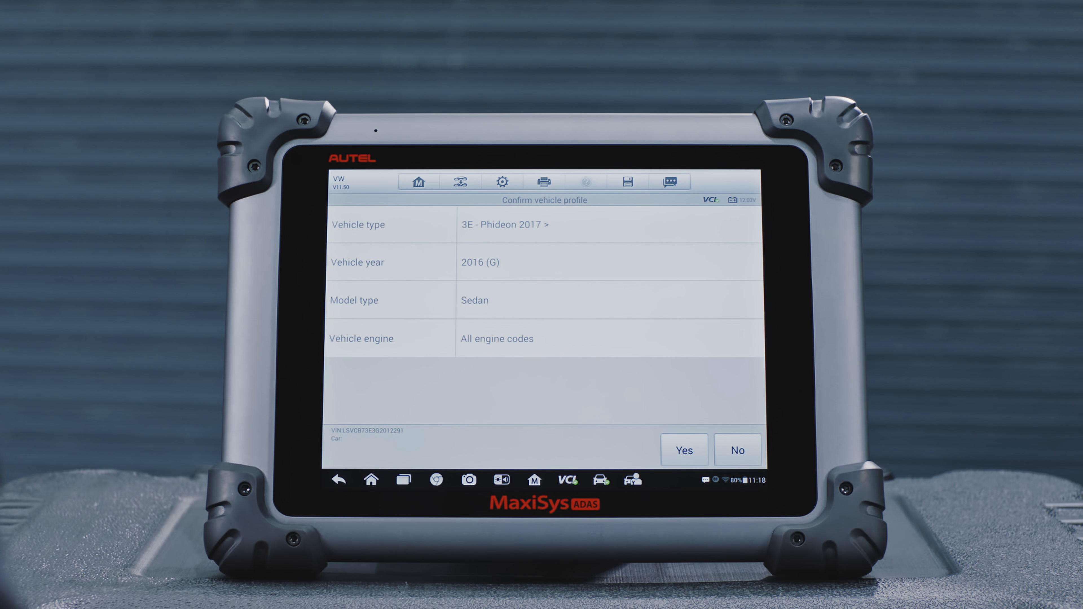
Step: Confirm the 2016 VW Phideon 2017 profile and choose Image Processing to list the required calibration tools
click(684, 450)
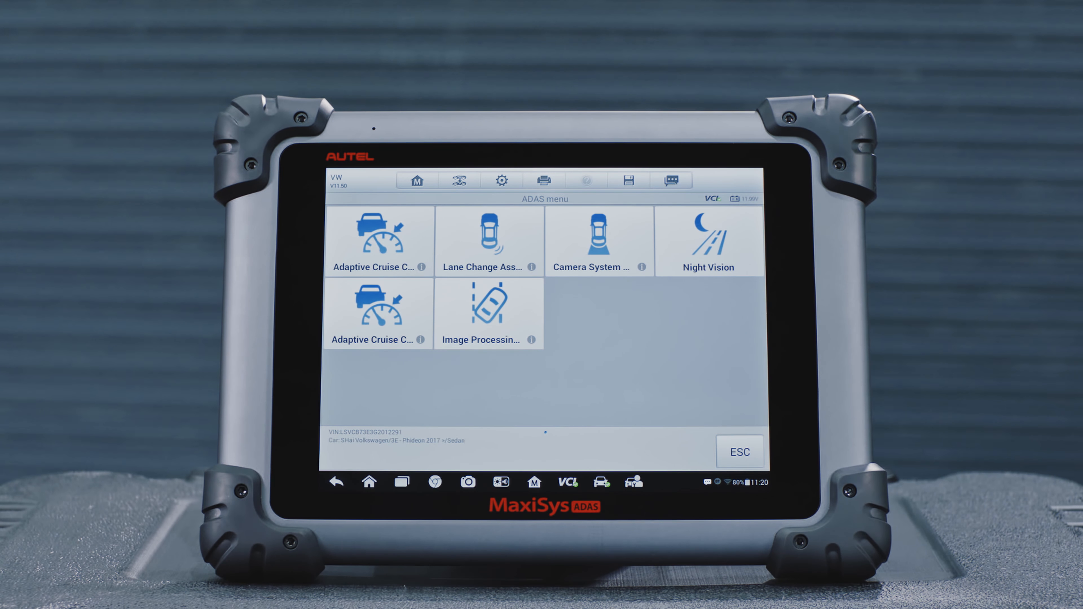
click(499, 314)
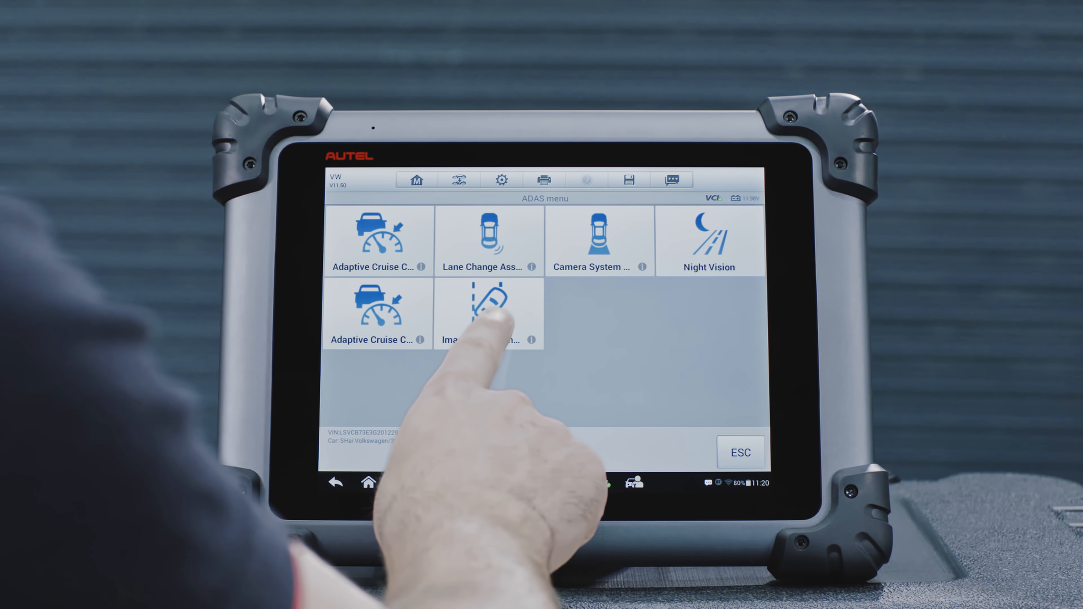
click(487, 312)
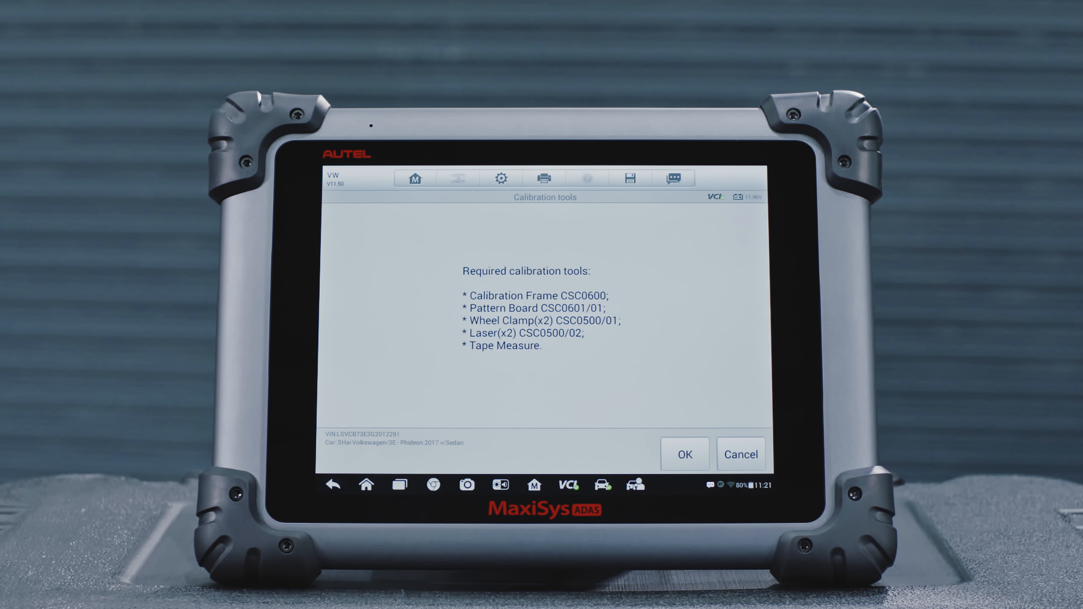
click(685, 454)
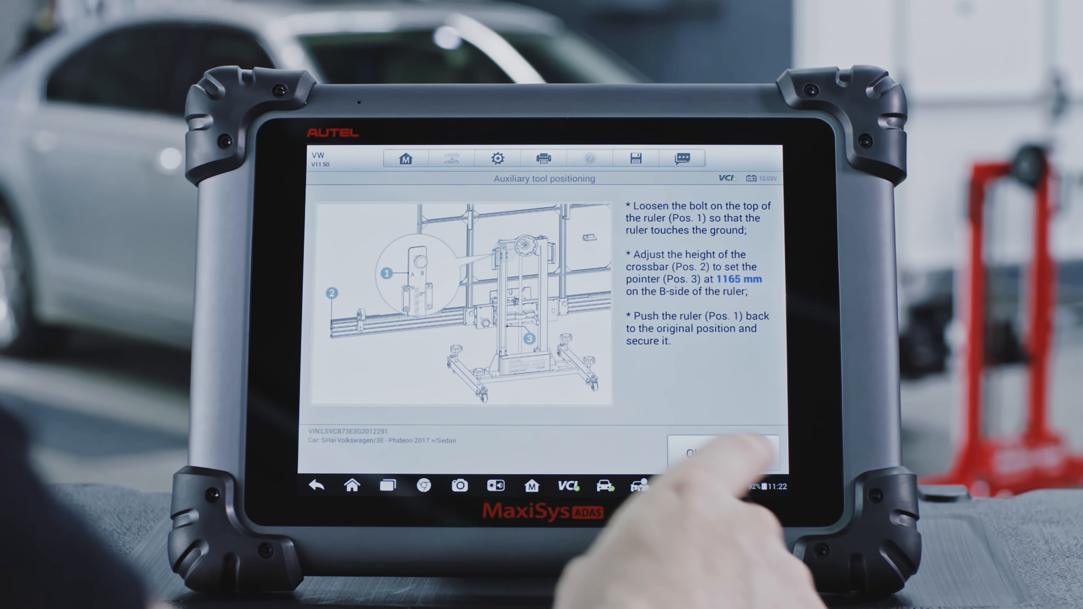
Step: Acknowledge the auxiliary tool positioned with the crossbar pointer at 1165 mm
click(718, 453)
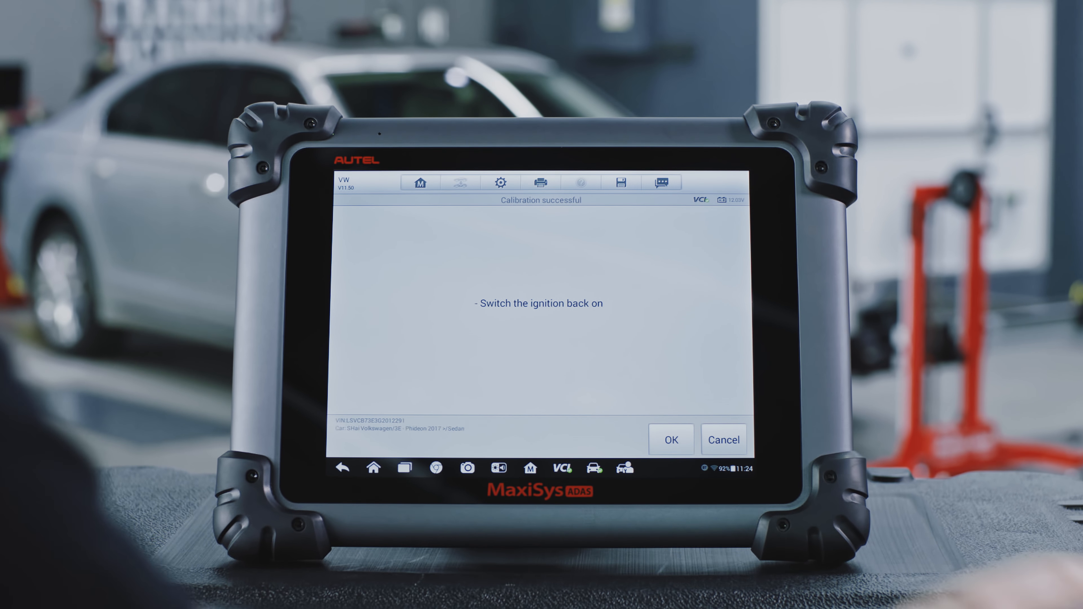
Step: Confirm ignition on to see Front Camera R242 results: height 1344 mm, pitch -1.47°, yaw -0.45°, roll -0.1°
click(671, 439)
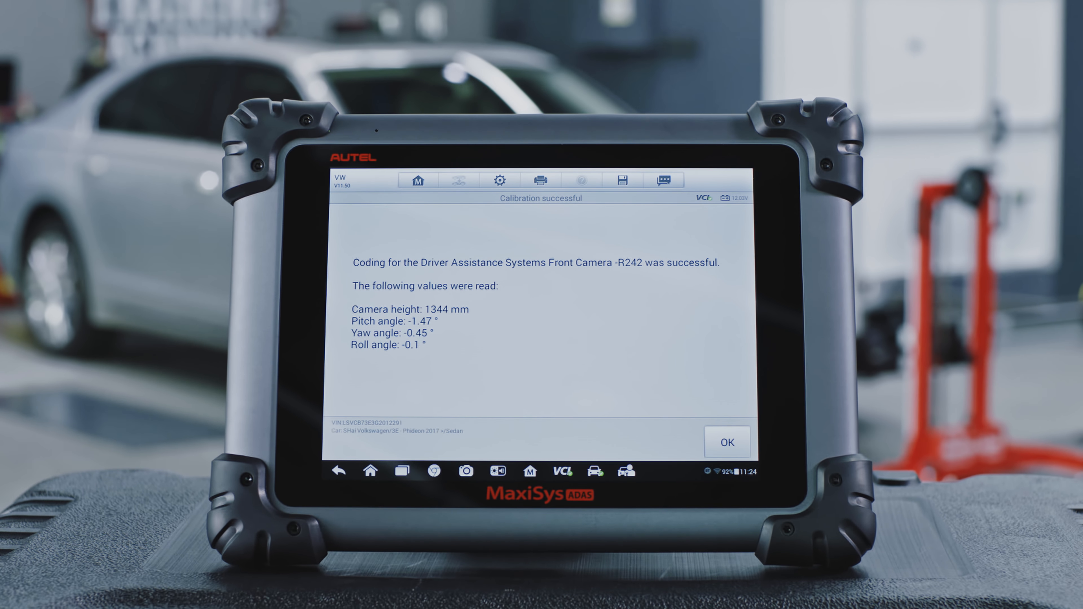